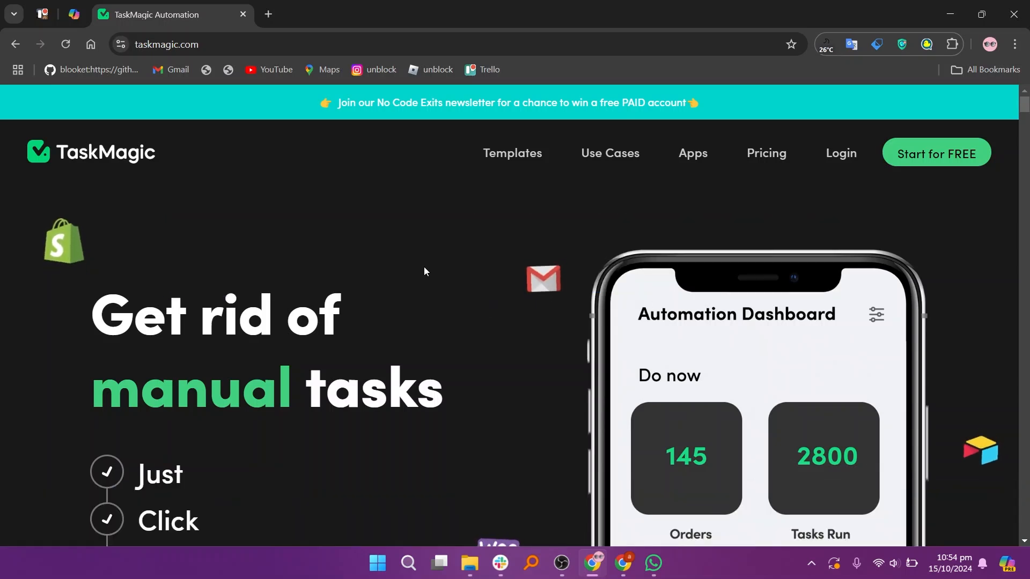
scroll("down", 3)
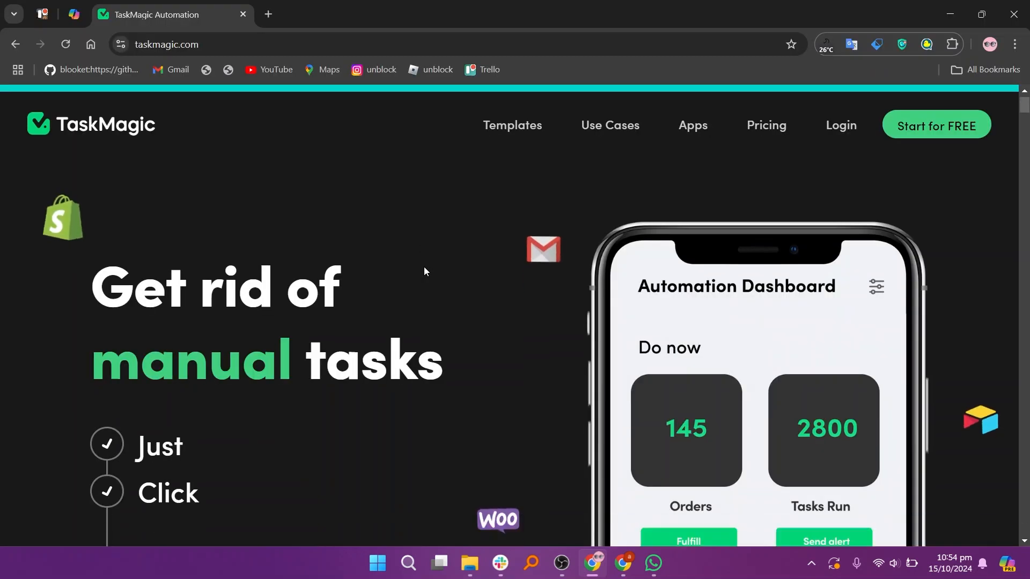
scroll("down", 3)
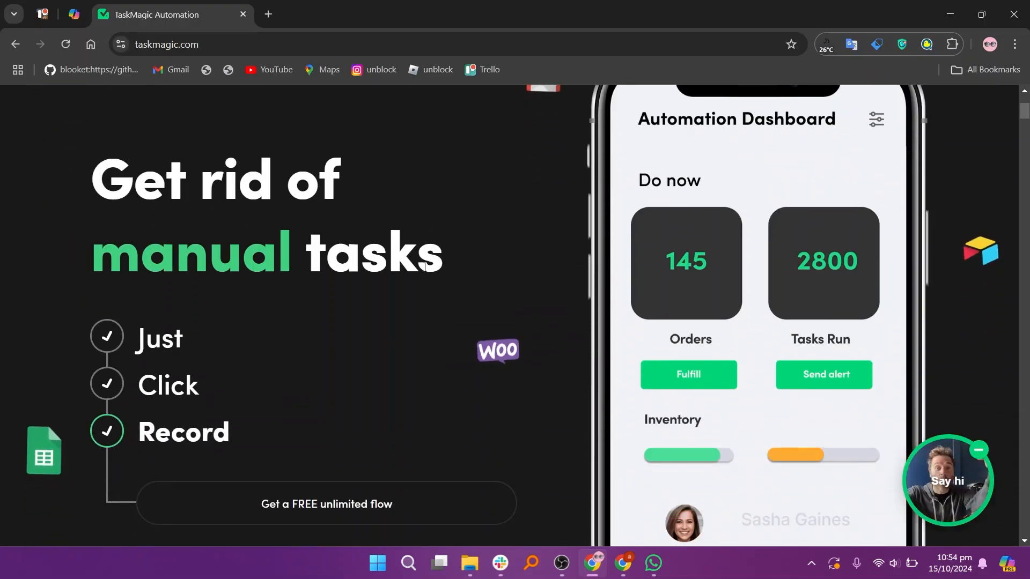
scroll("down", 3)
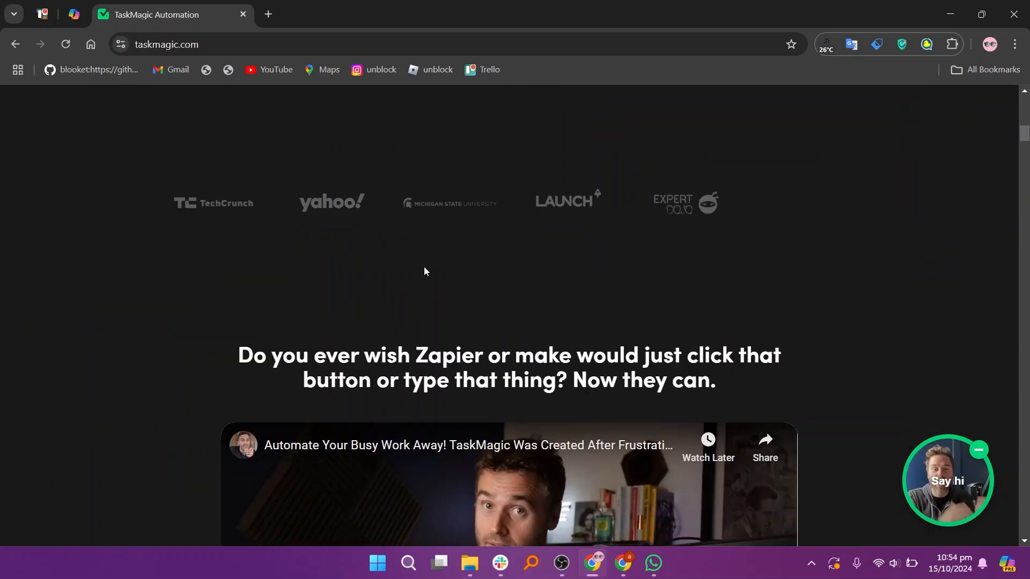
scroll("down", 3)
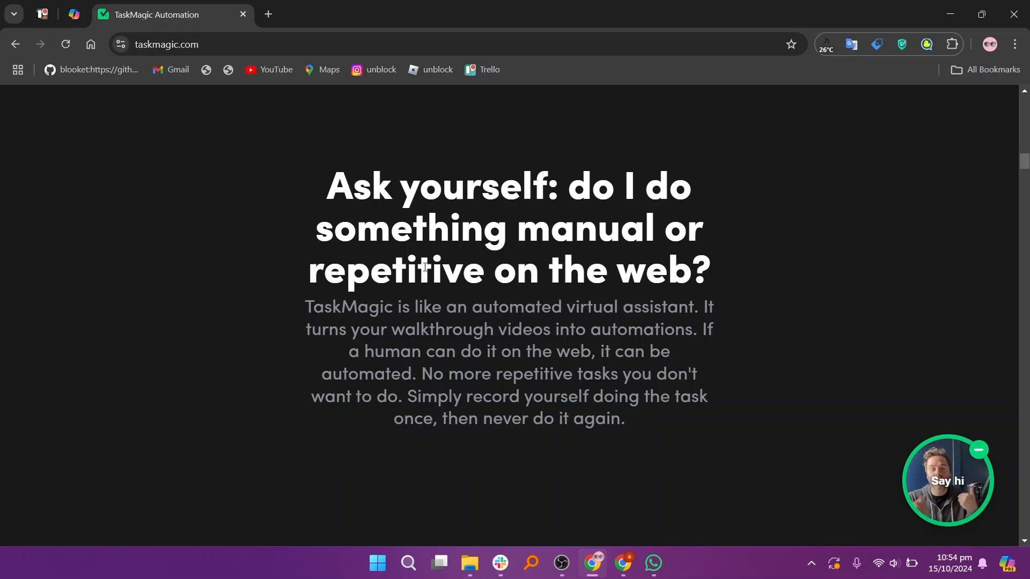
scroll("down", 3)
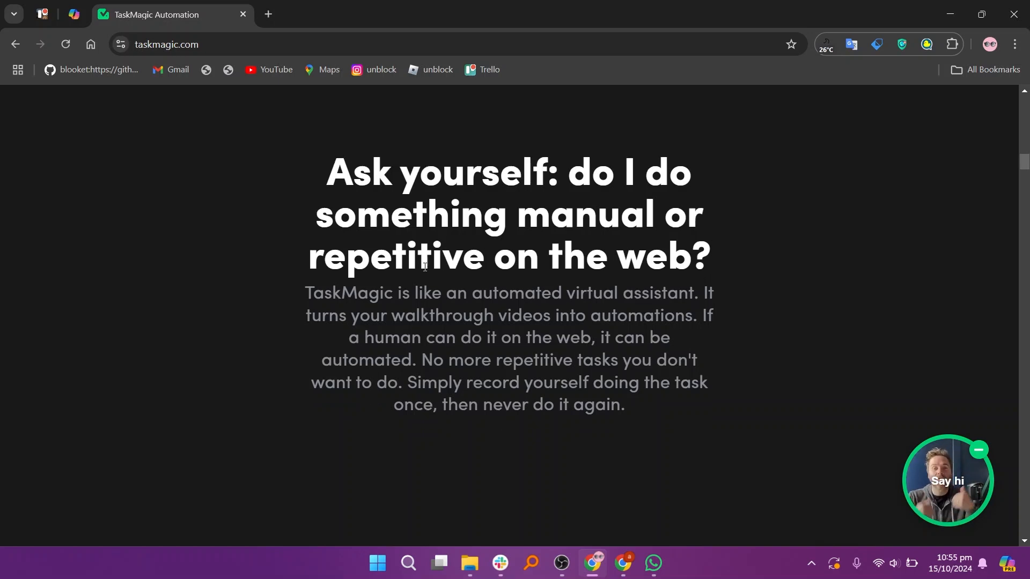
scroll("down", 3)
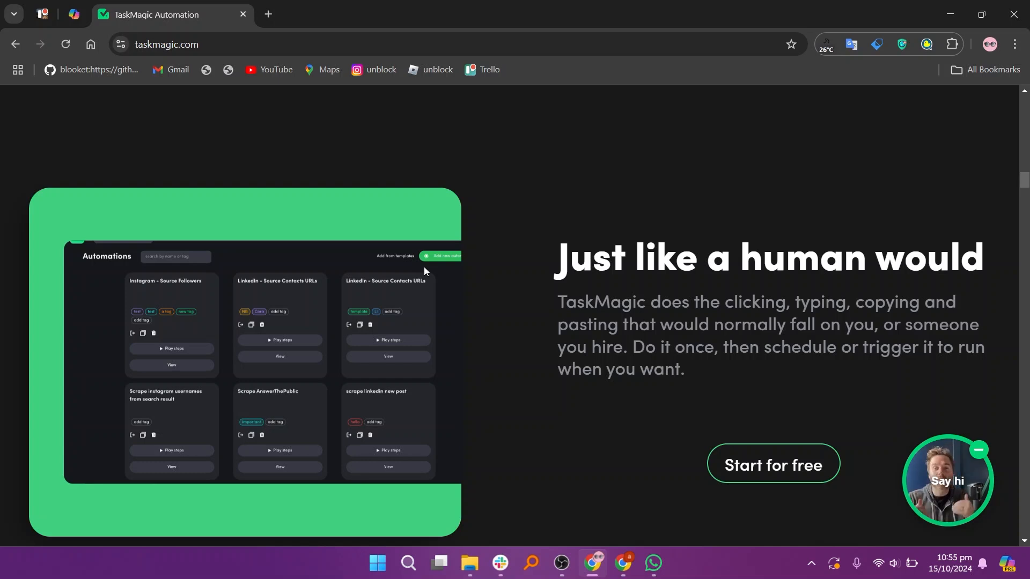
scroll("down", 3)
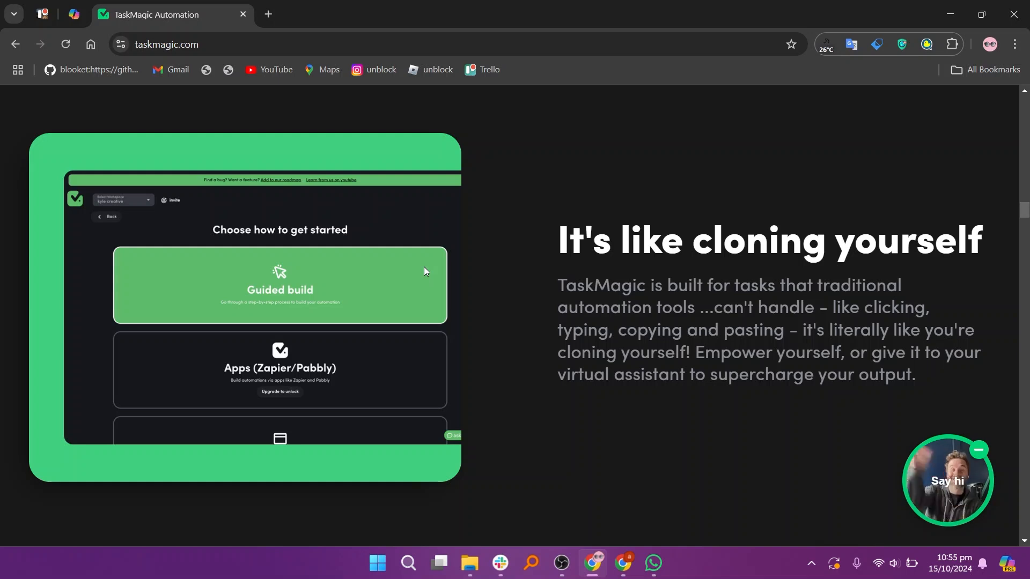
scroll("down", 3)
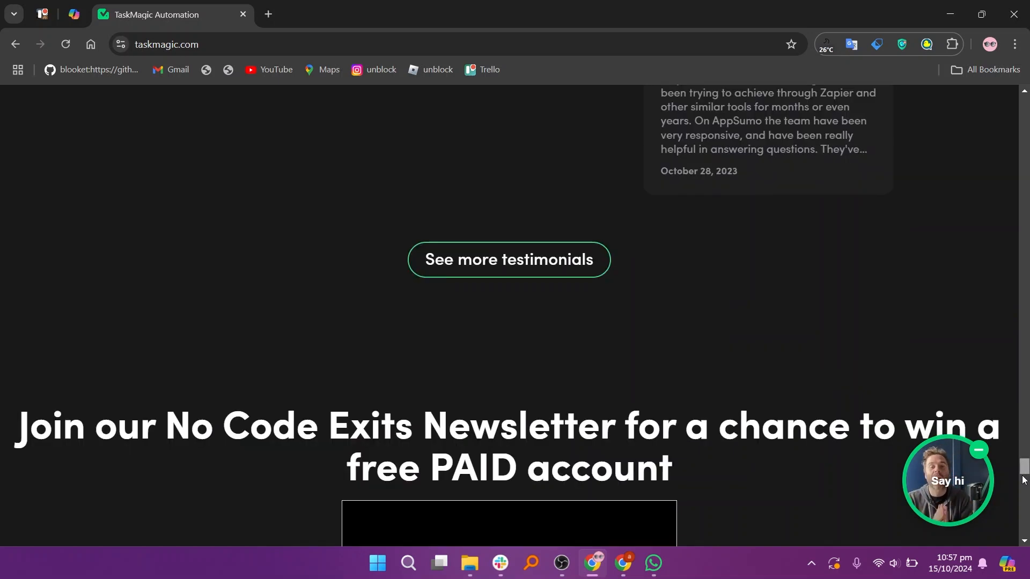
scroll("down", 3)
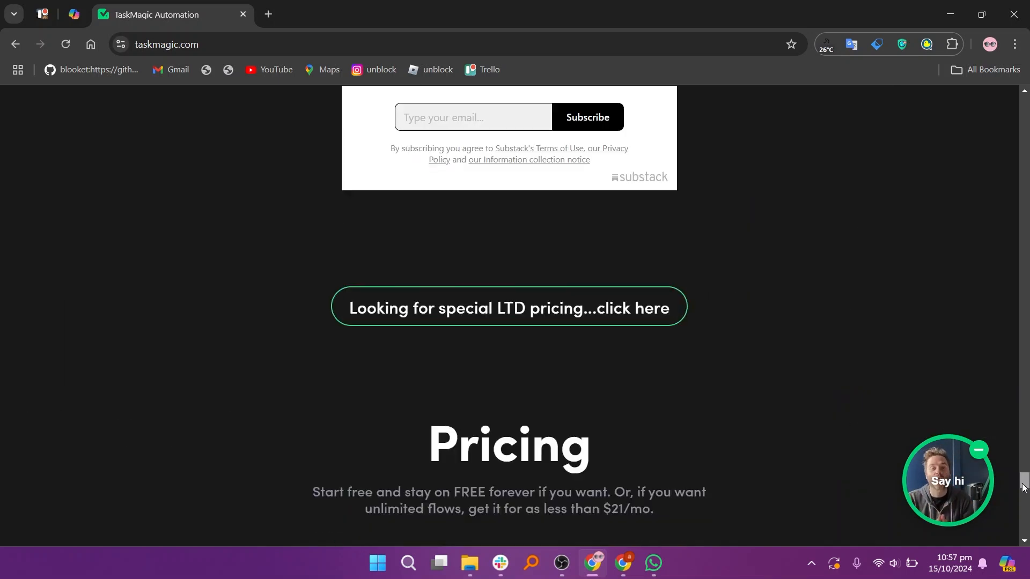
scroll("down", 3)
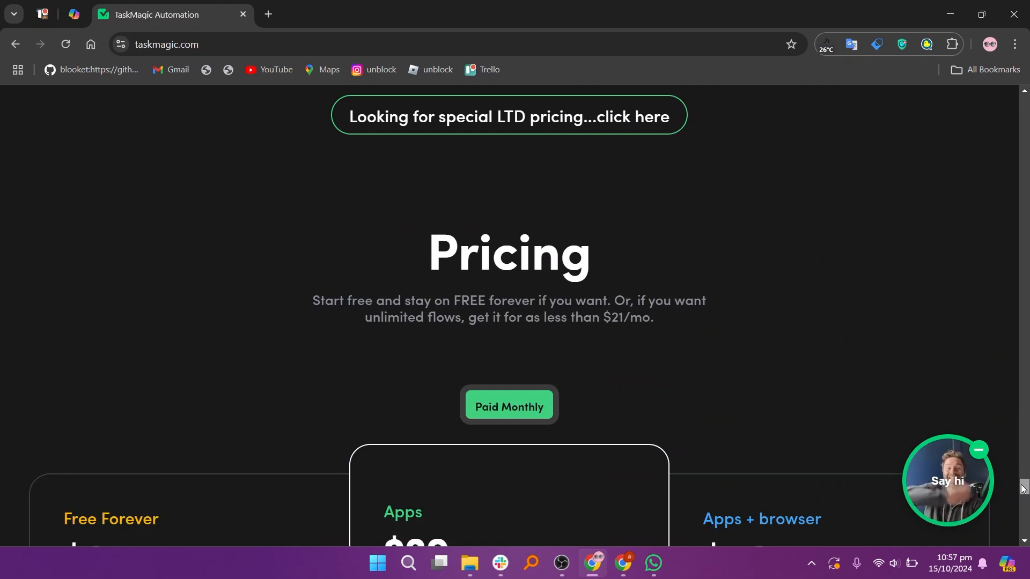
scroll("down", 3)
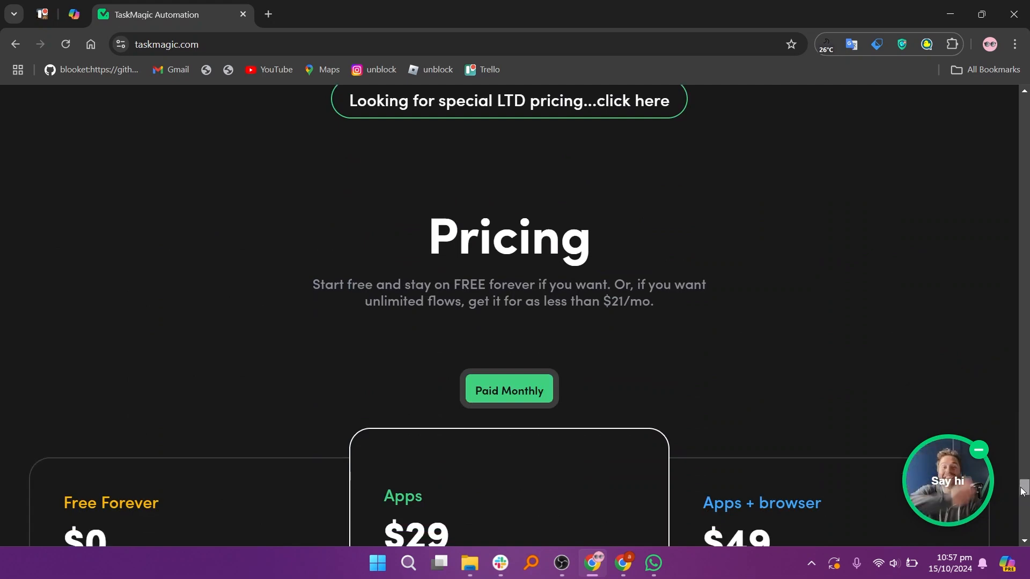
scroll("down", 3)
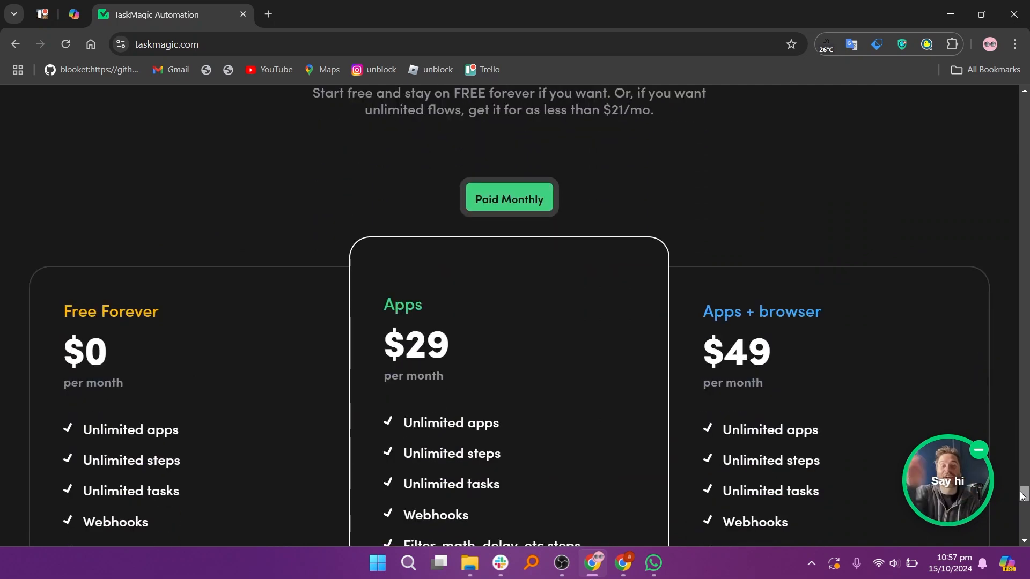
scroll("down", 3)
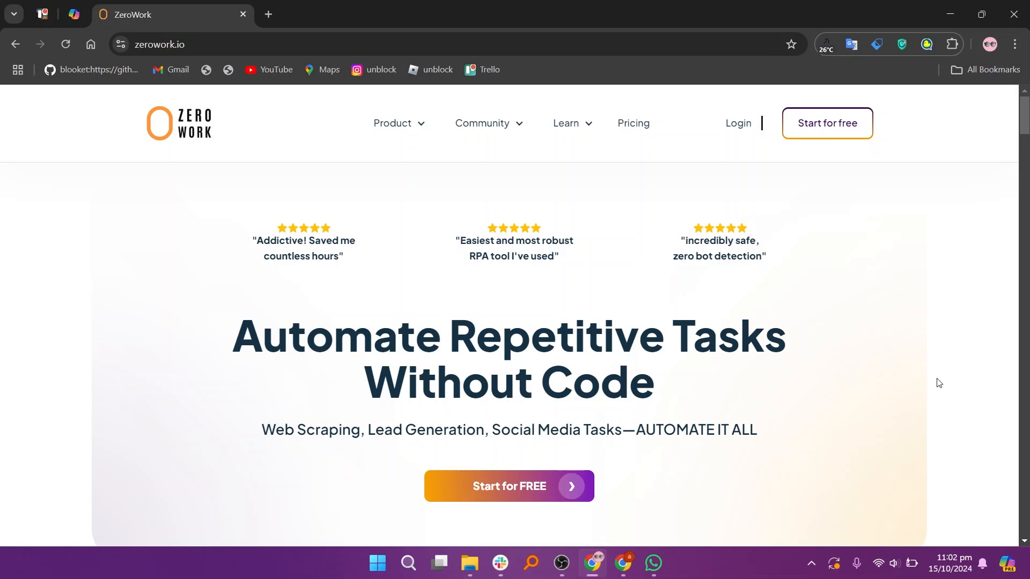
scroll("down", 3)
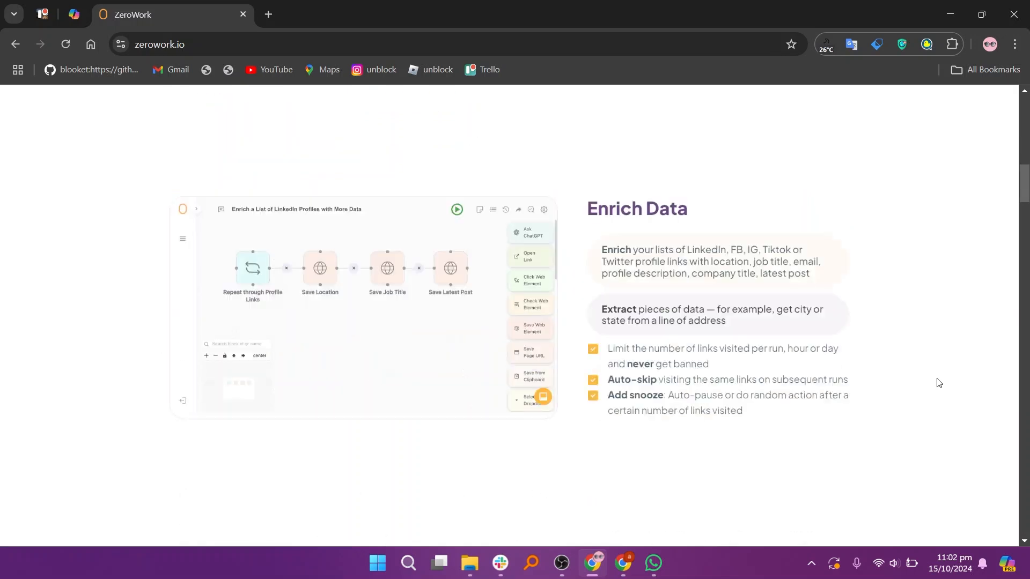
scroll("down", 3)
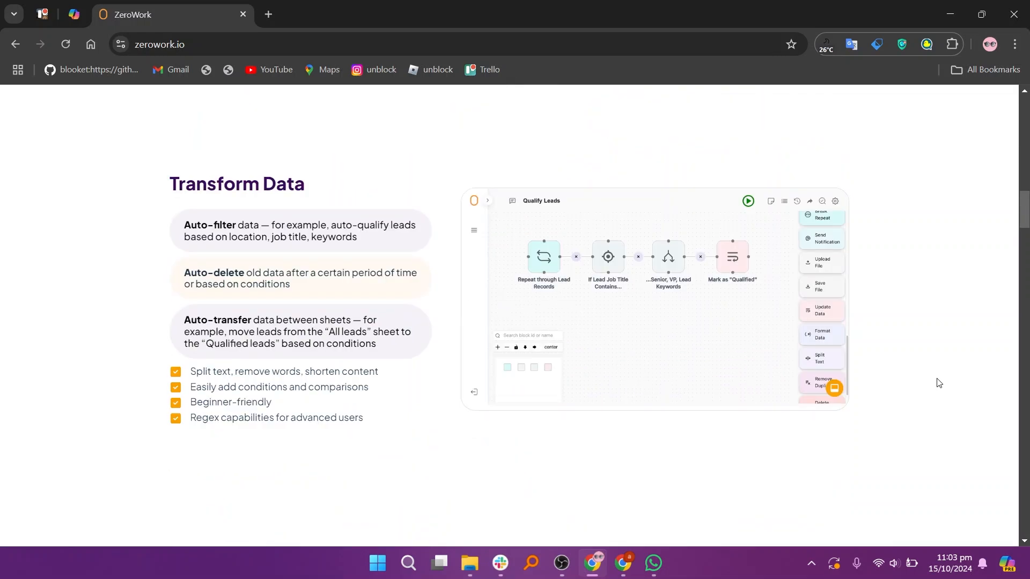
scroll("down", 3)
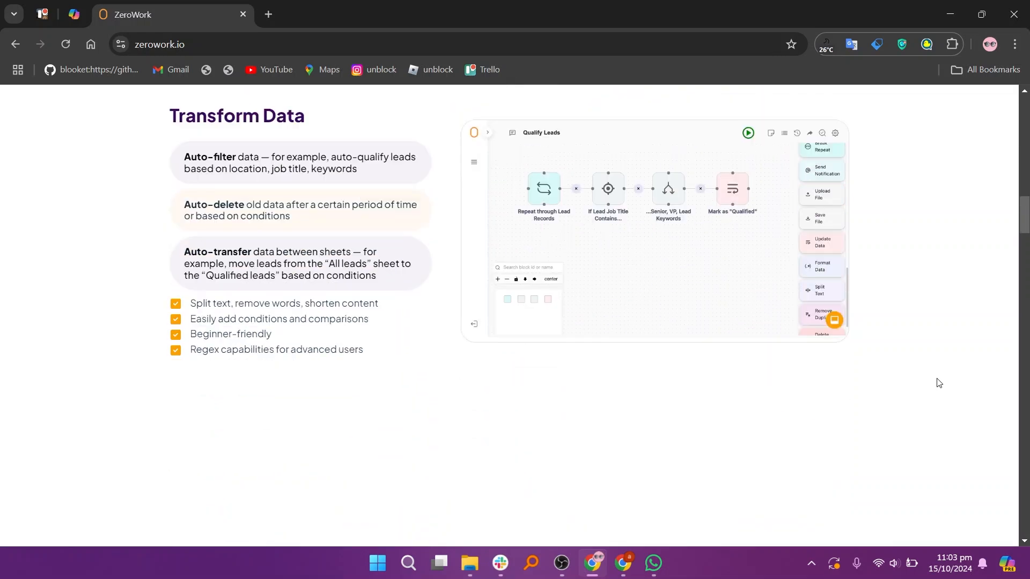
scroll("down", 3)
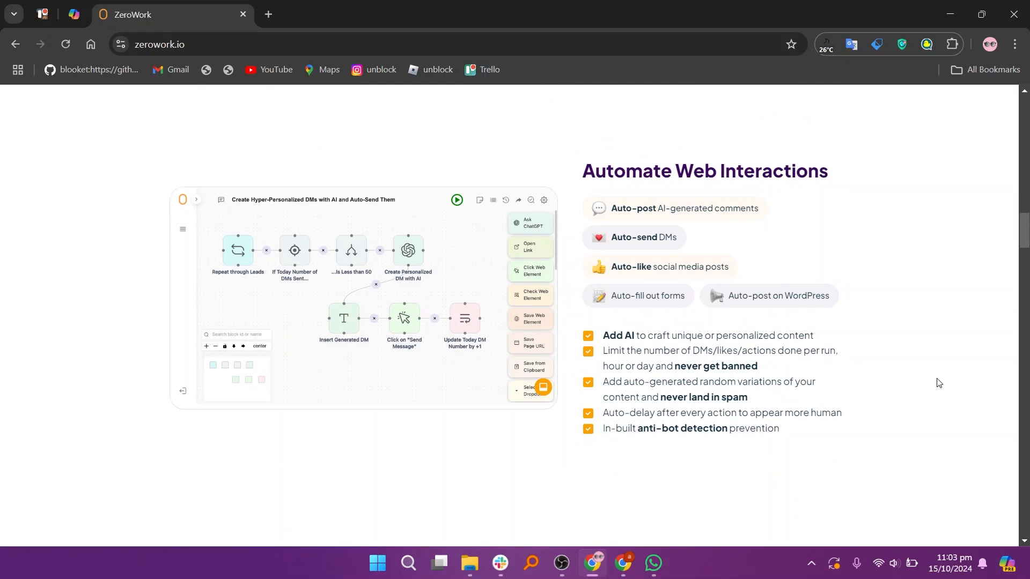